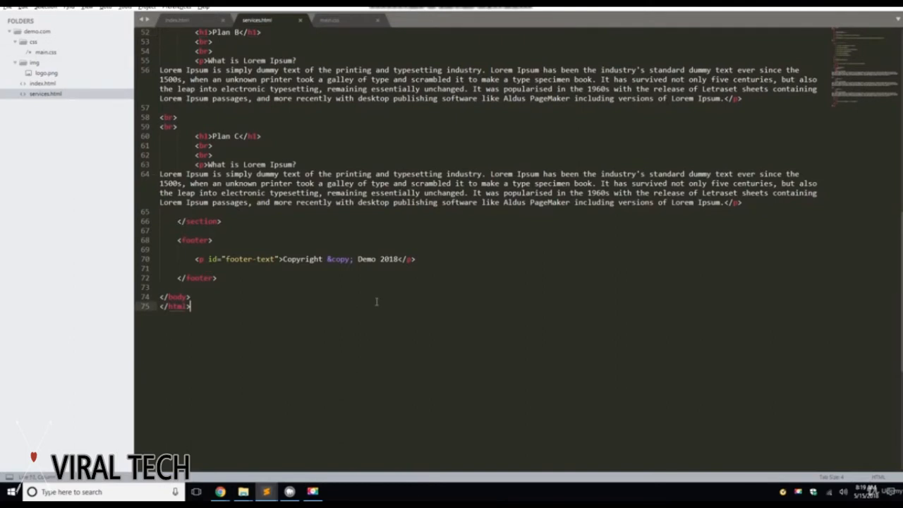
Step: Paste services.html's full markup into a new demo.com file and start saving as portfolio.html
key(ctrl+c)
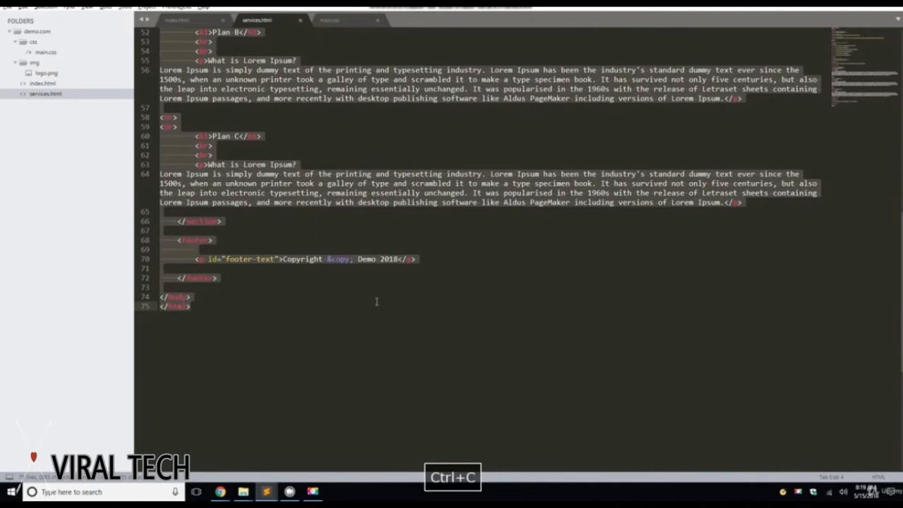
right_click(37, 31)
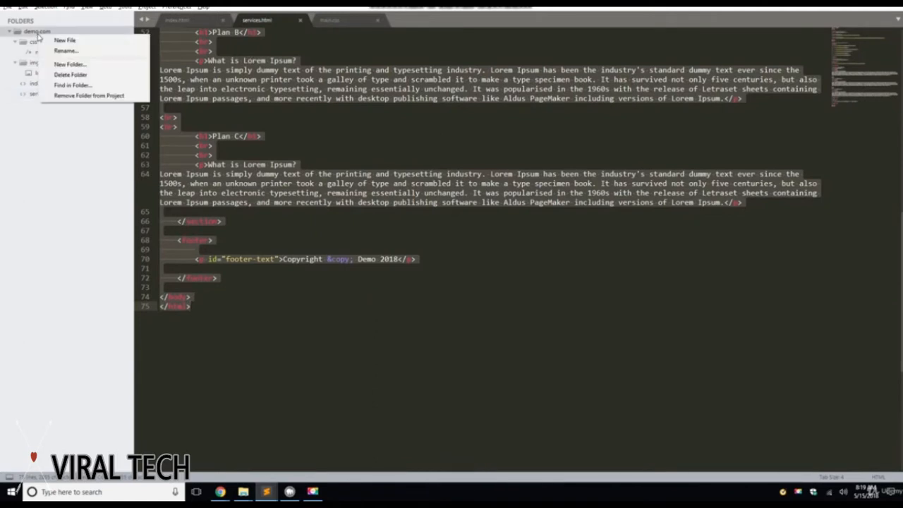
click(65, 40)
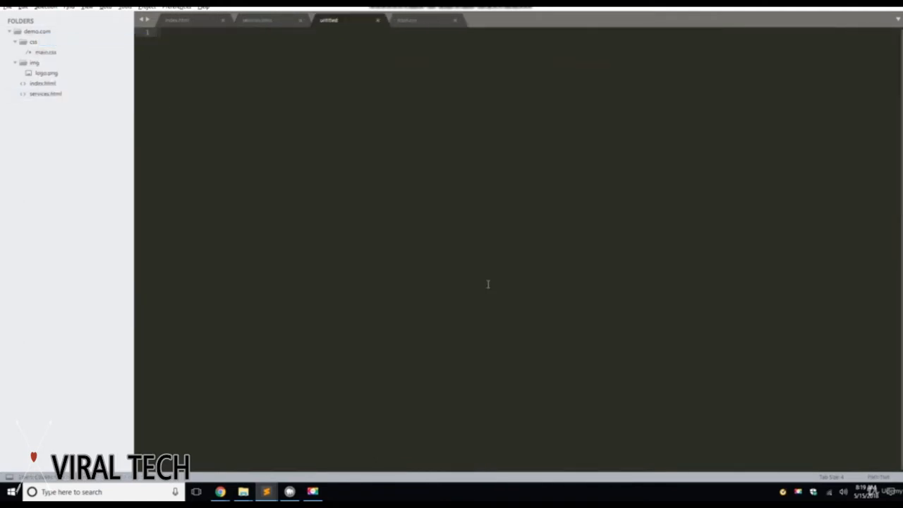
key(ctrl+v)
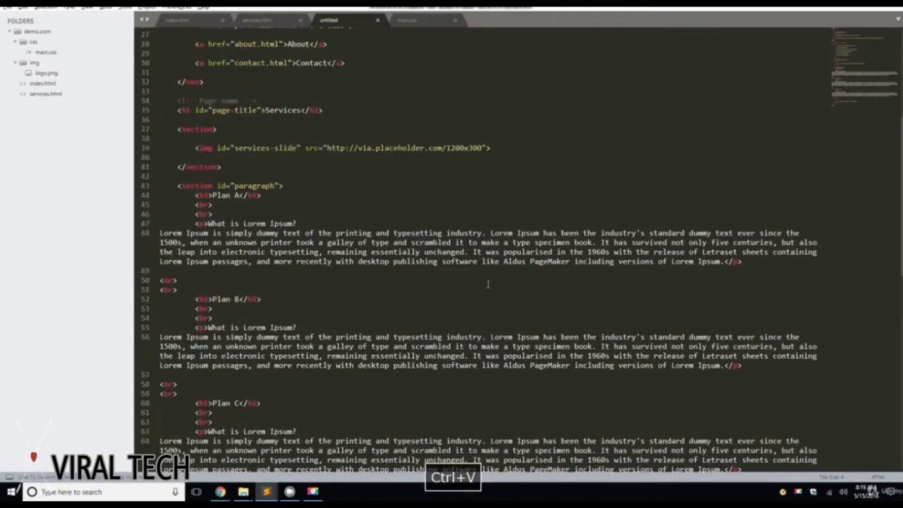
key(ctrl+s)
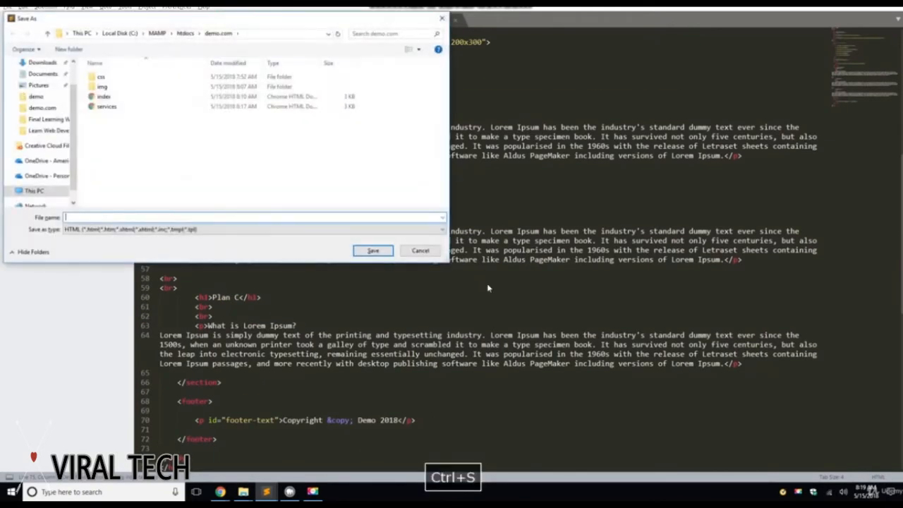
text(portfolio.html)
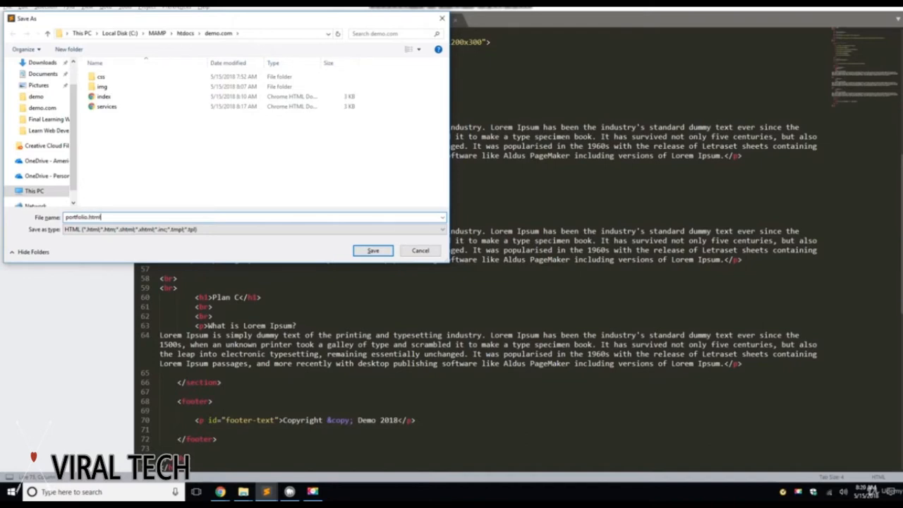
Step: Save portfolio.html, set title and heading to Portfolio, and move class="active" to its link
click(372, 250)
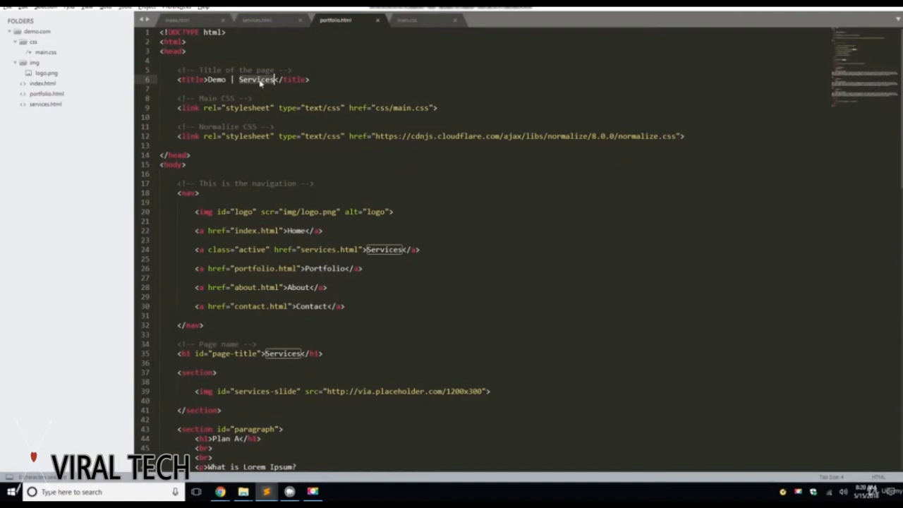
text(Portfolio)
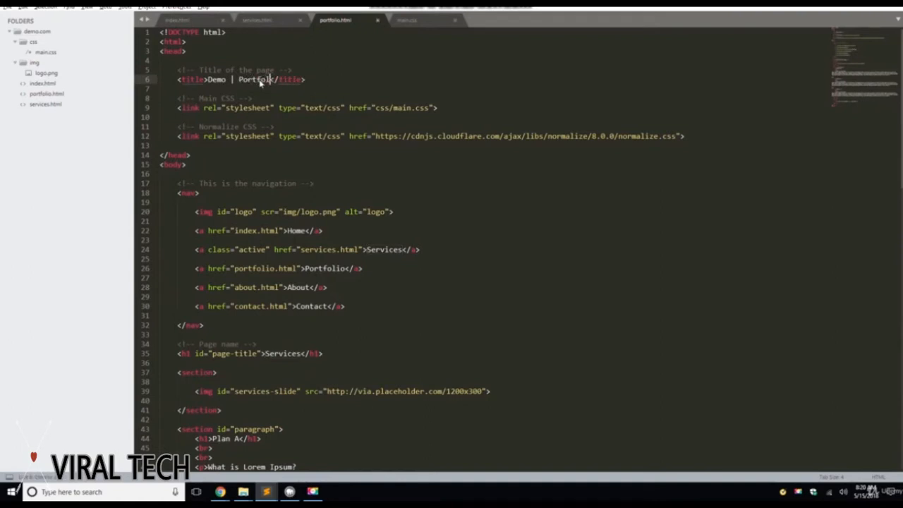
key(ctrl+s)
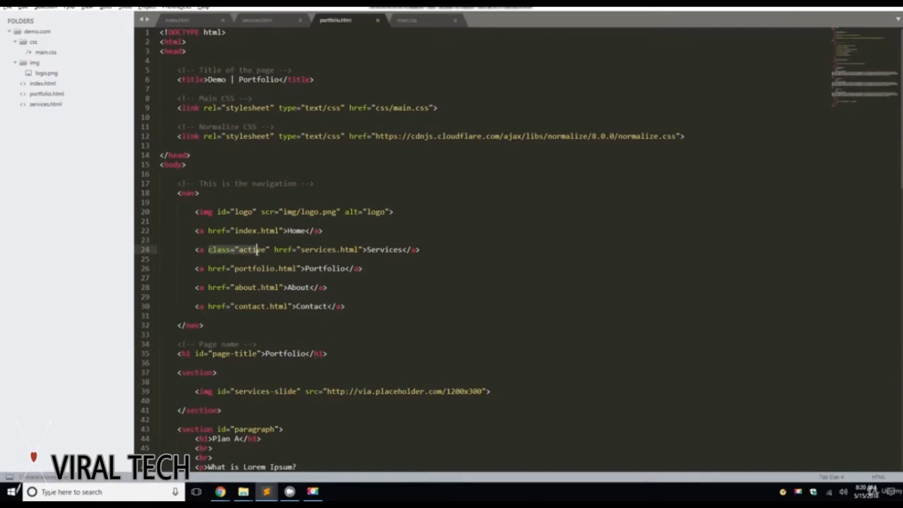
key(ctrl+x)
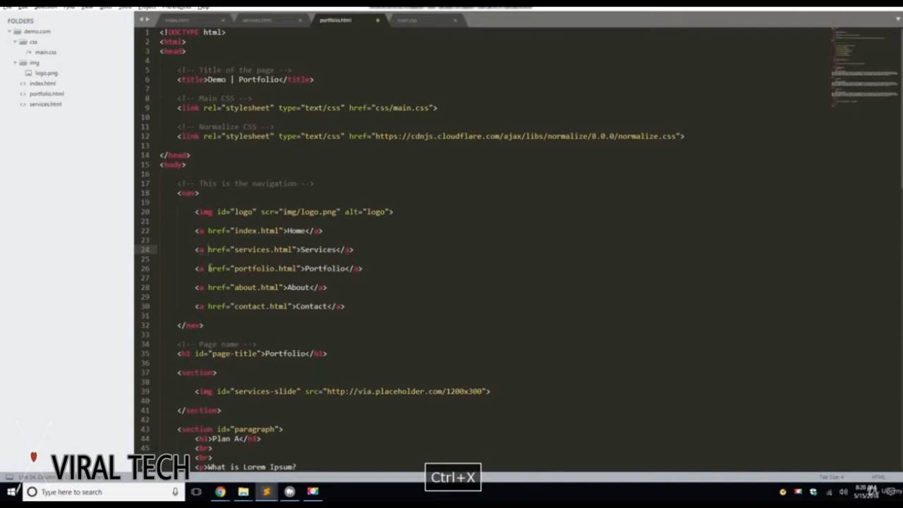
text(class="active")
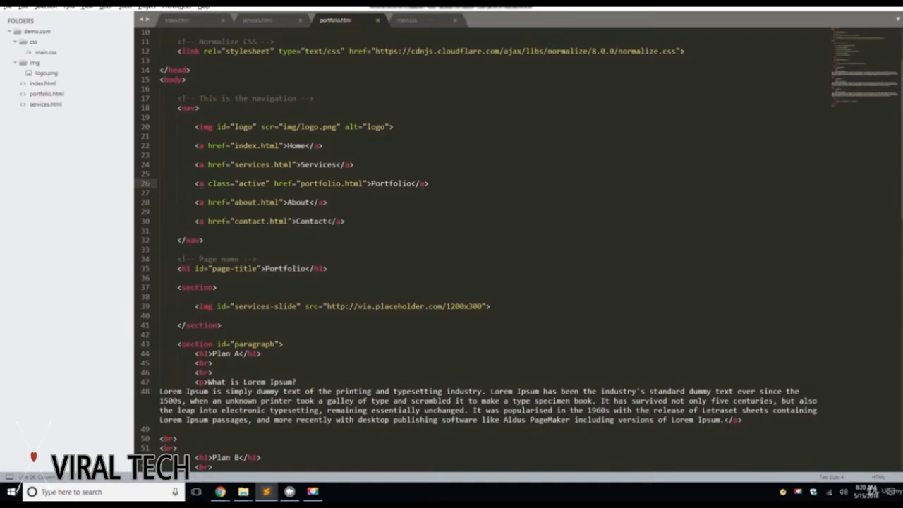
Step: Focus portfolio.html and scroll down to the slide and Plan sections for deletion
click(47, 93)
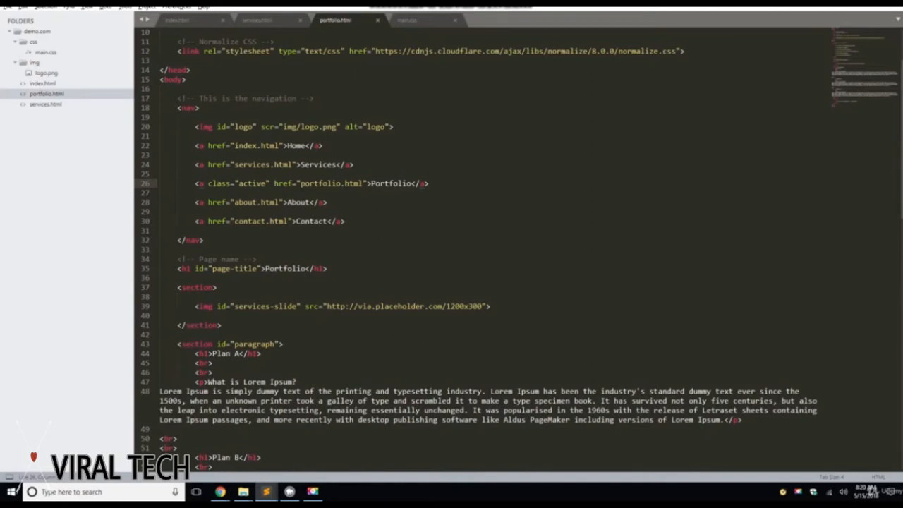
scroll(down, 3)
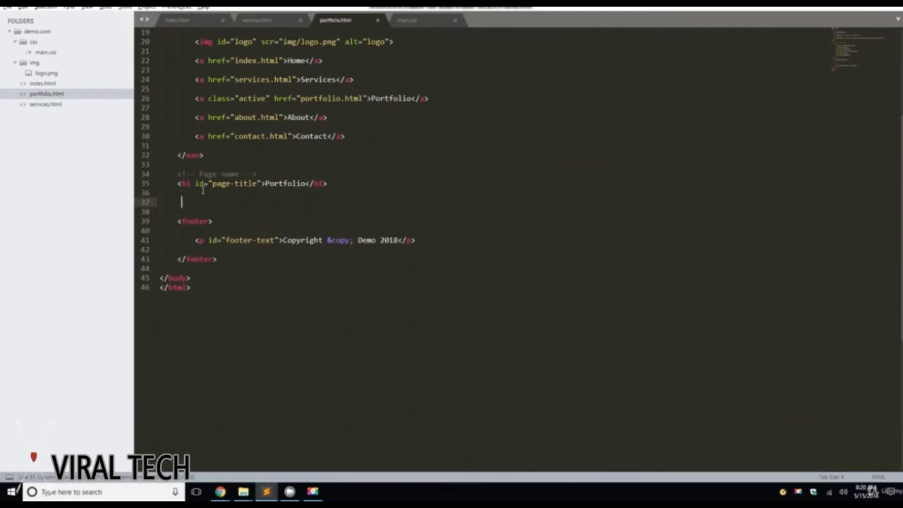
Step: Add a project section holding a 700x300 placeholder image tag
text(<)
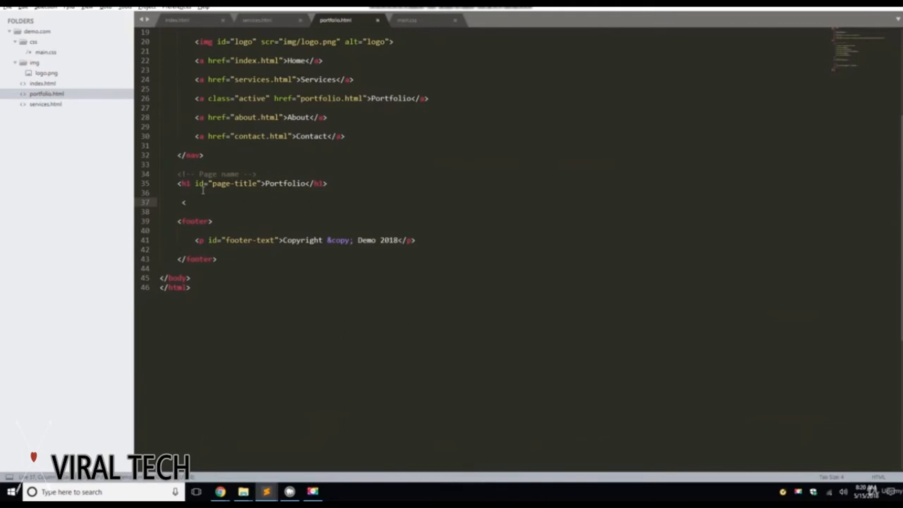
text(section)
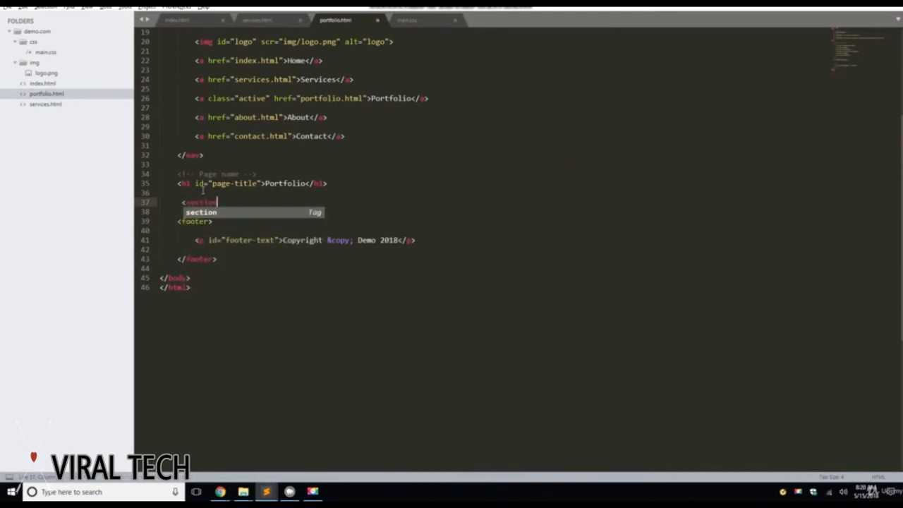
text(id="project")
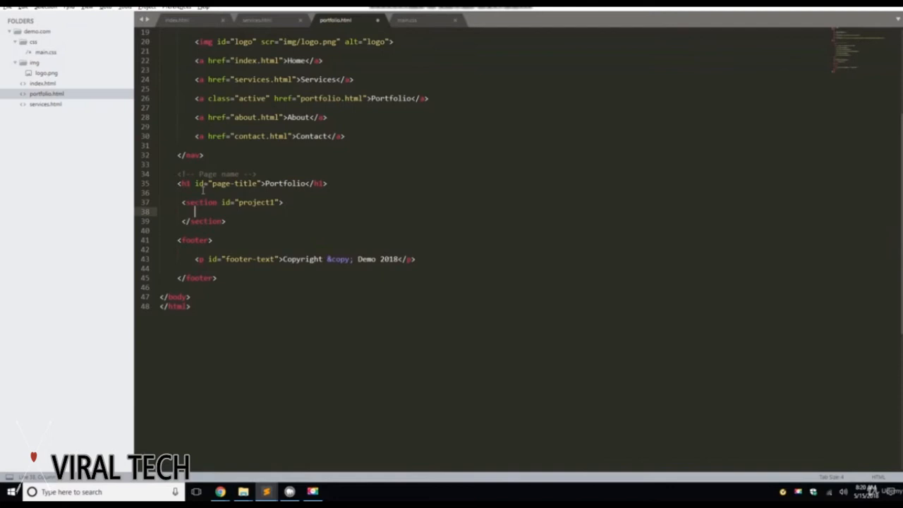
key(enter)
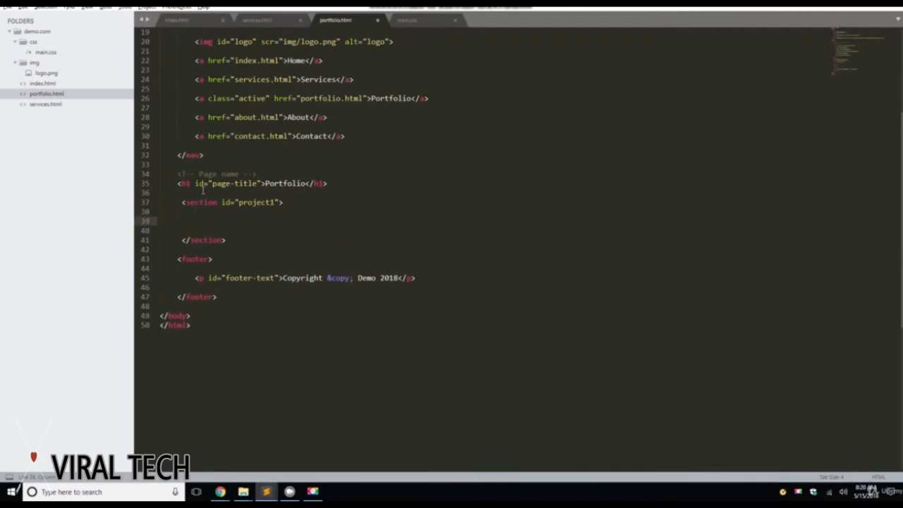
text(<img id="project1-">)
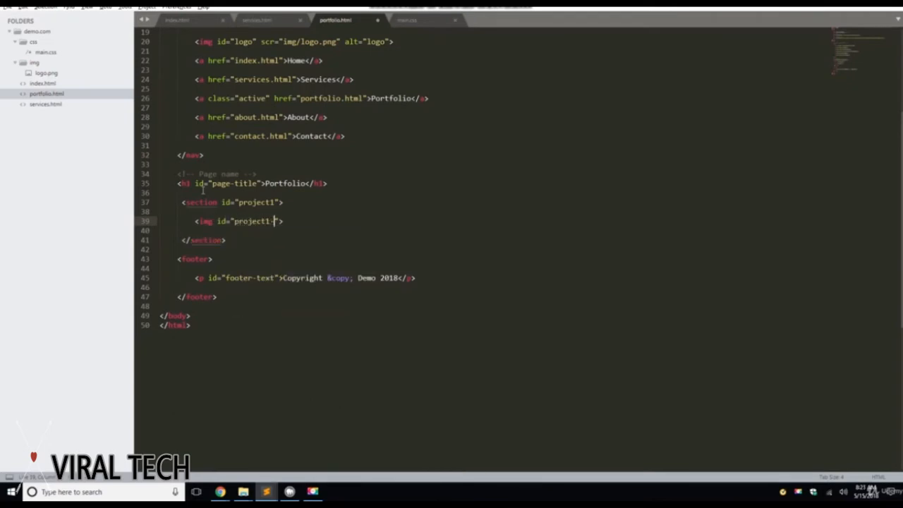
text(-img)
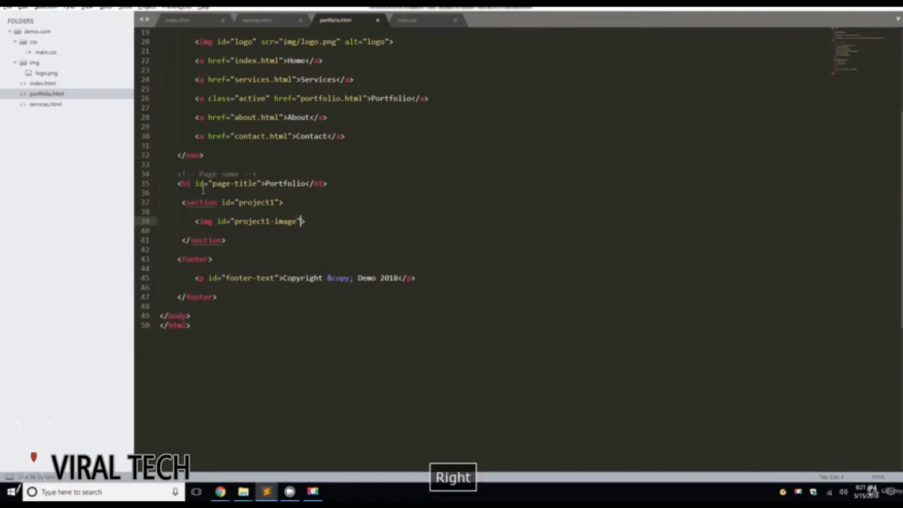
text(src="")
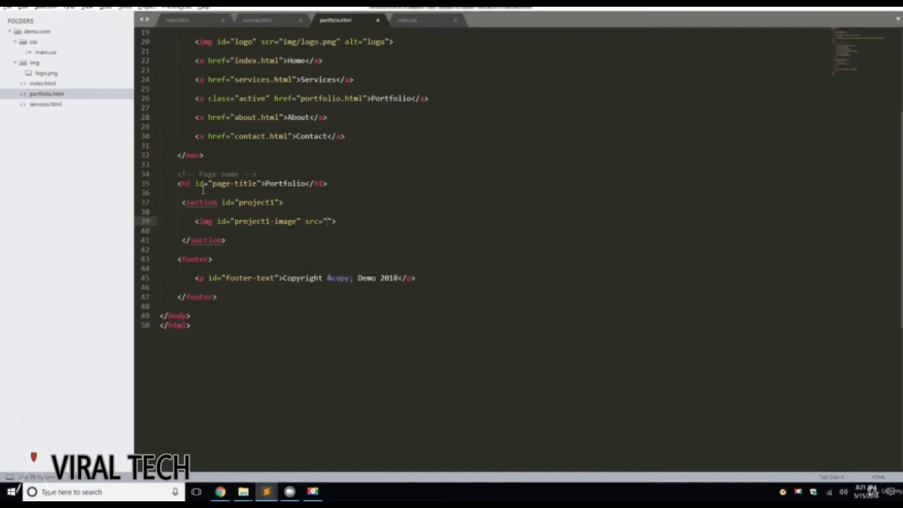
text(http://placehold.it/)
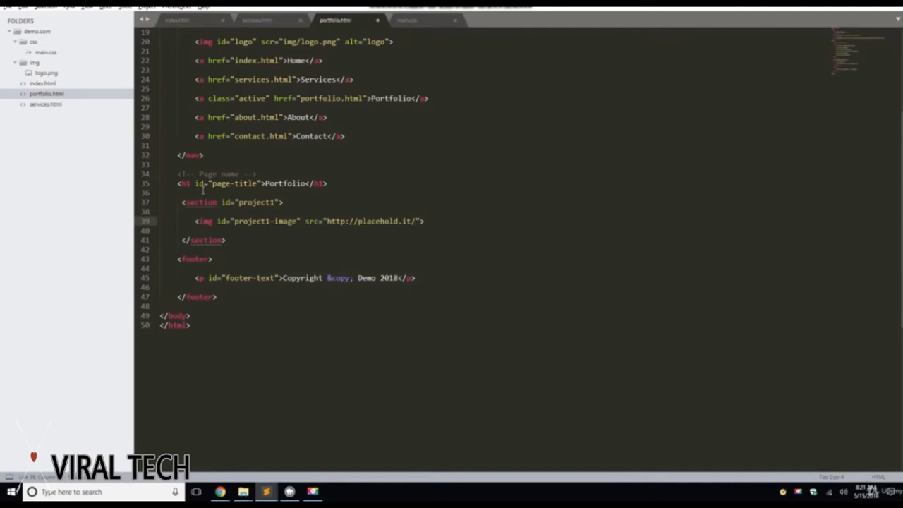
text(700)
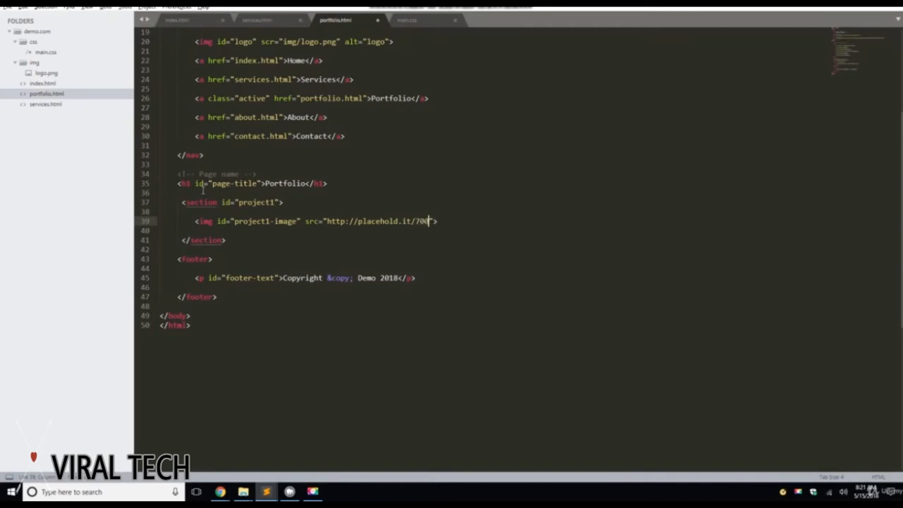
text(x300)
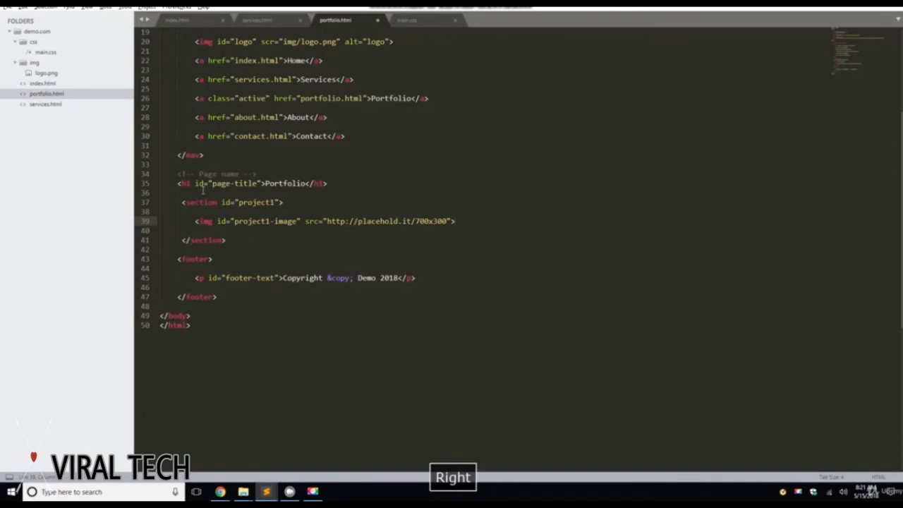
key(enter)
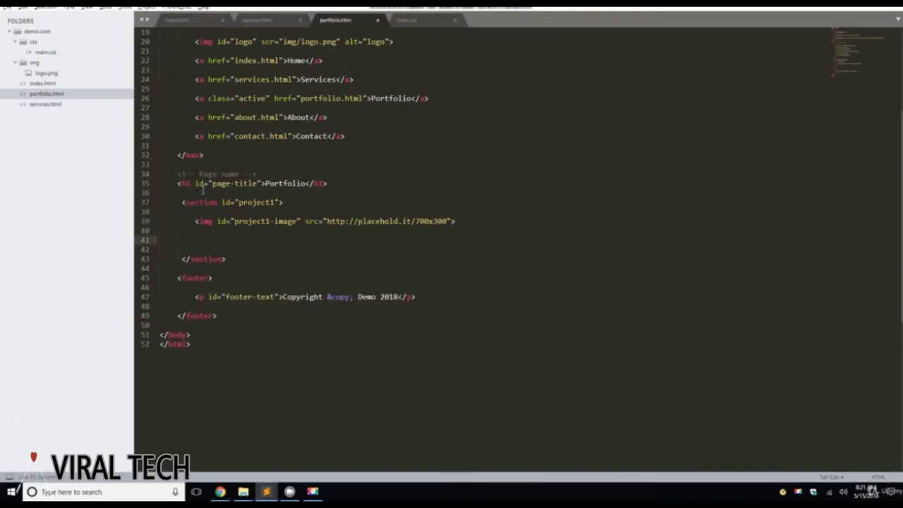
Step: Add a project1 div with a Project One heading and a project1-p paragraph
text(<div id="">)
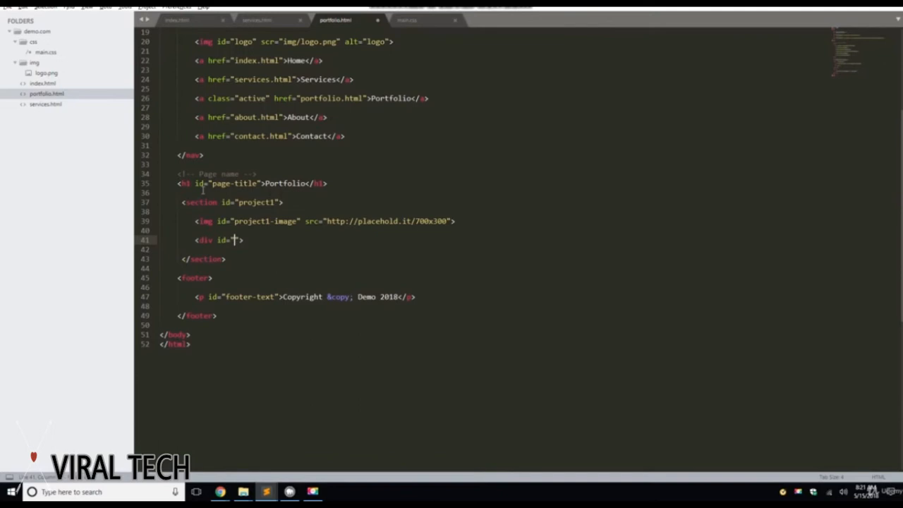
text(project1)
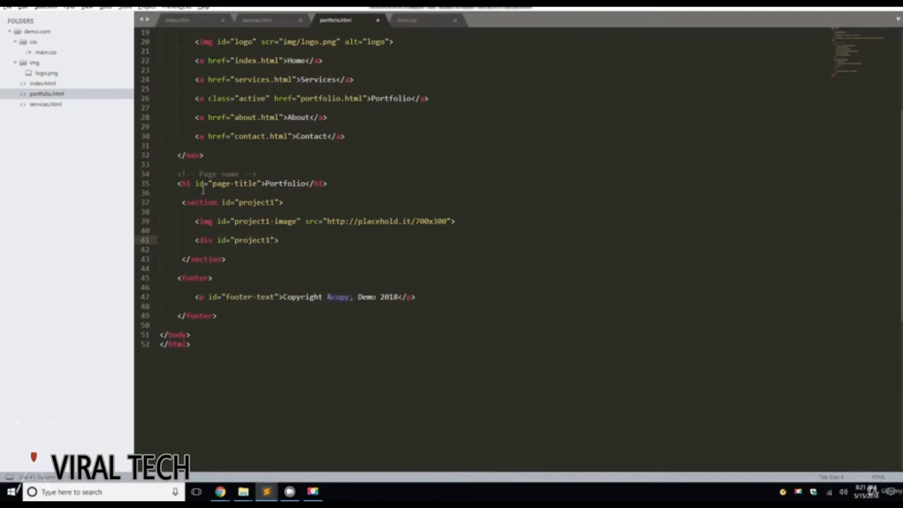
text(</div>)
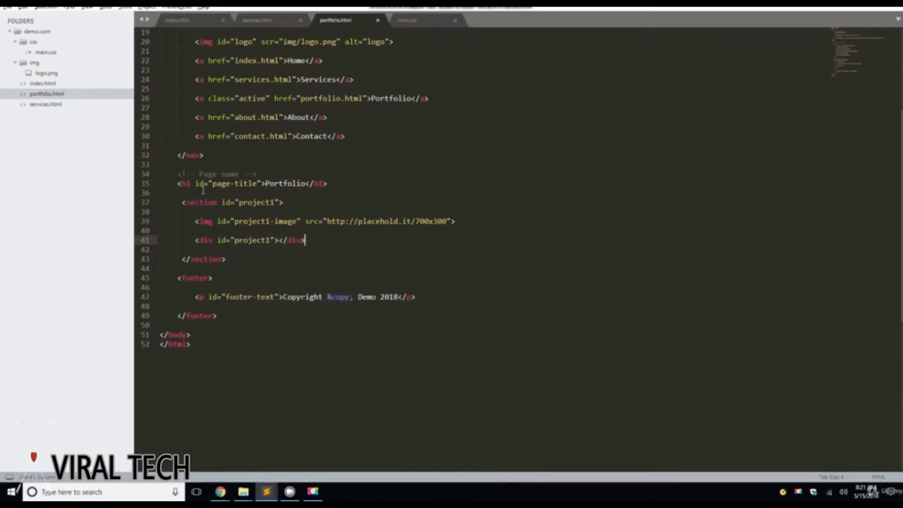
key(enter)
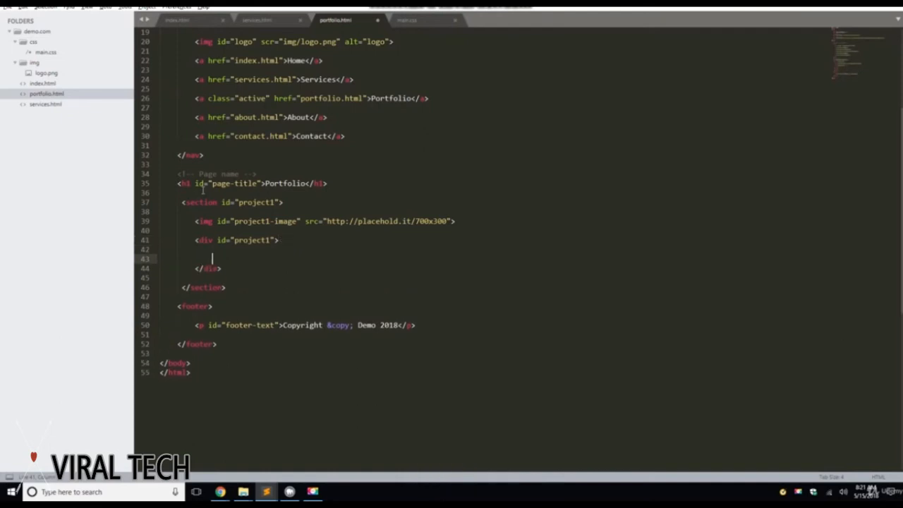
key(Enter)
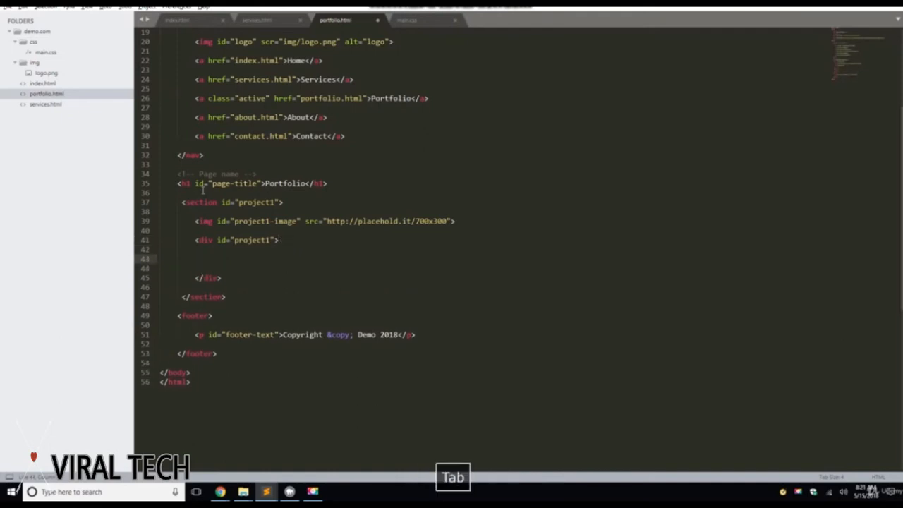
text(<h1>Project One</h1>)
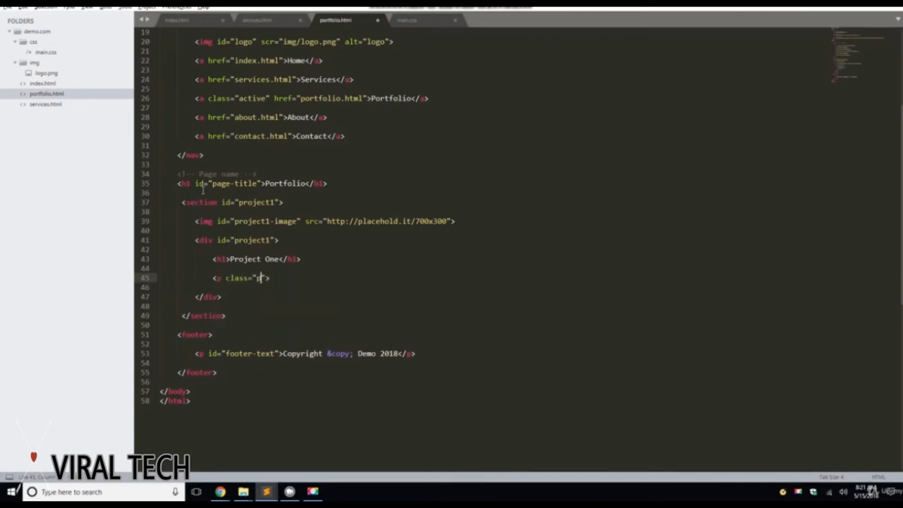
text(project1-p)
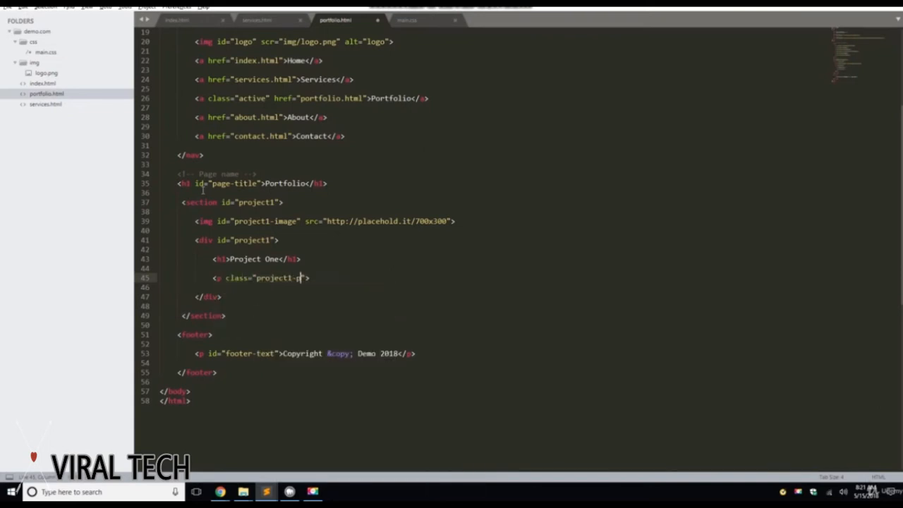
text(">)
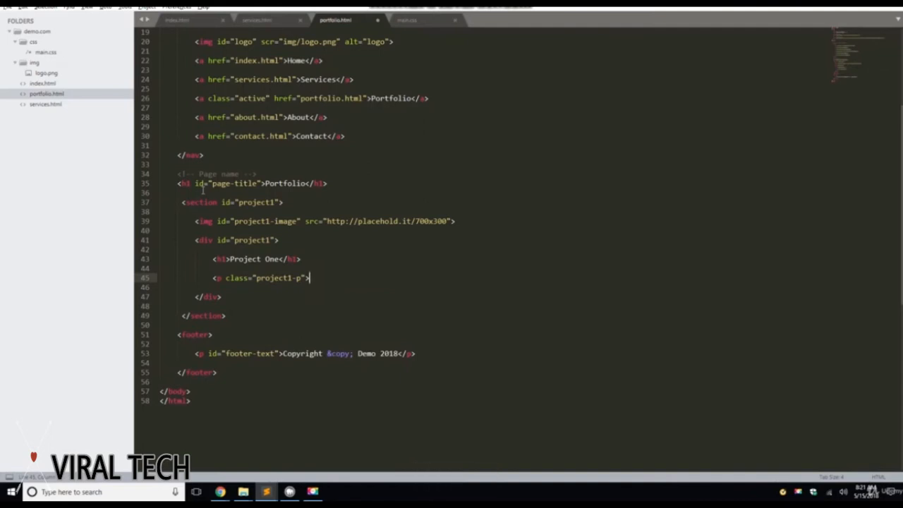
Step: Split the paragraph tags onto separate lines and save portfolio.html
key(ctrl+s)
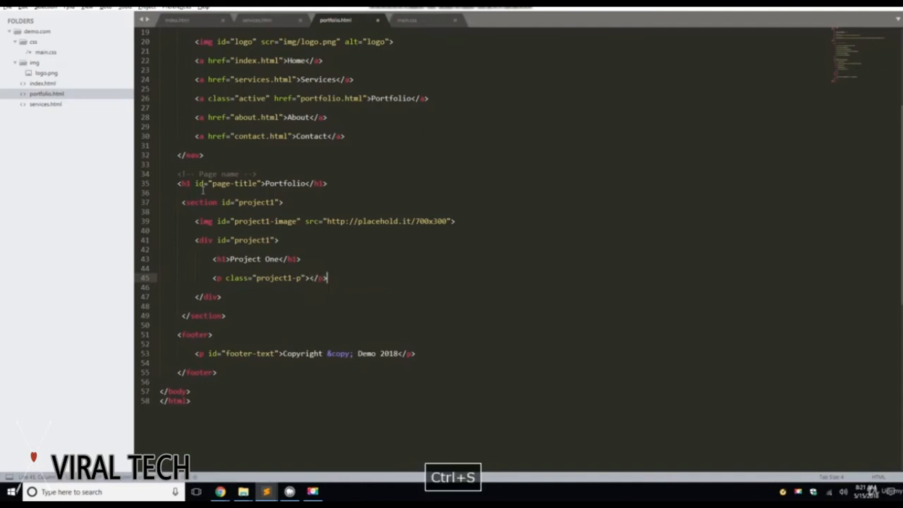
key(enter)
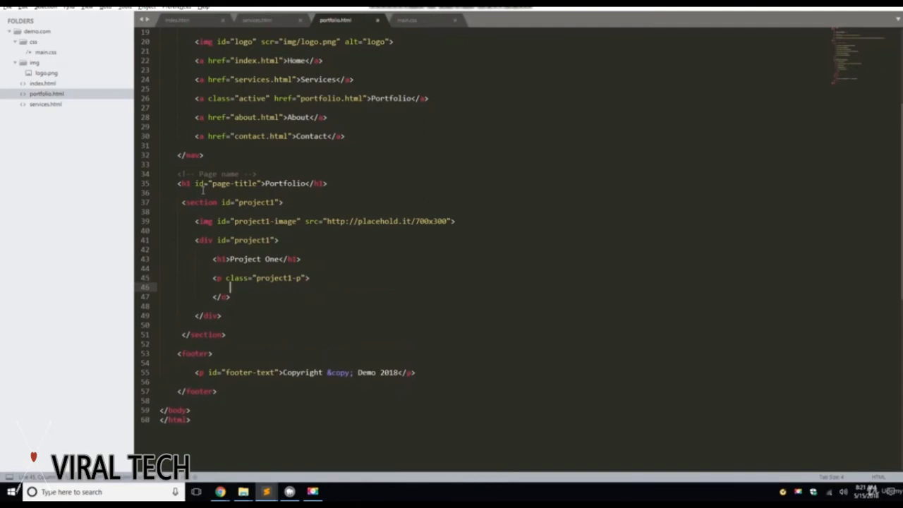
key(enter)
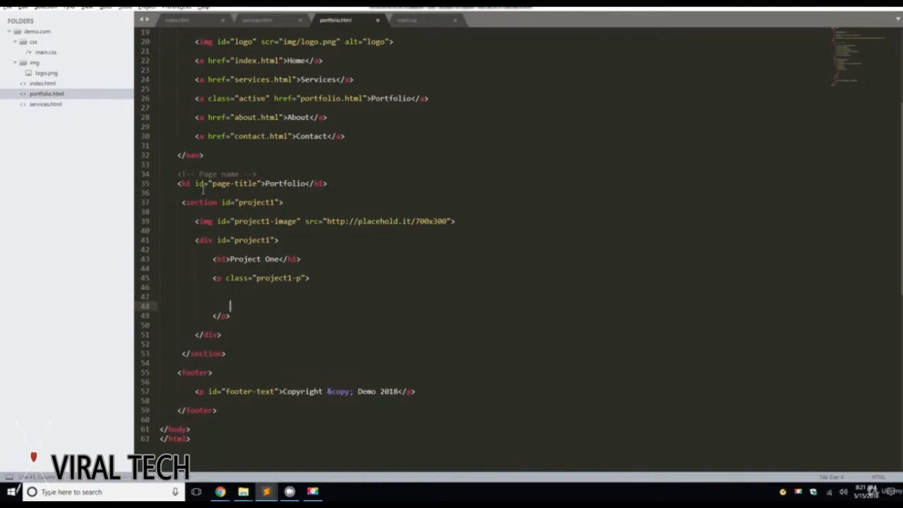
key(ctrl+s)
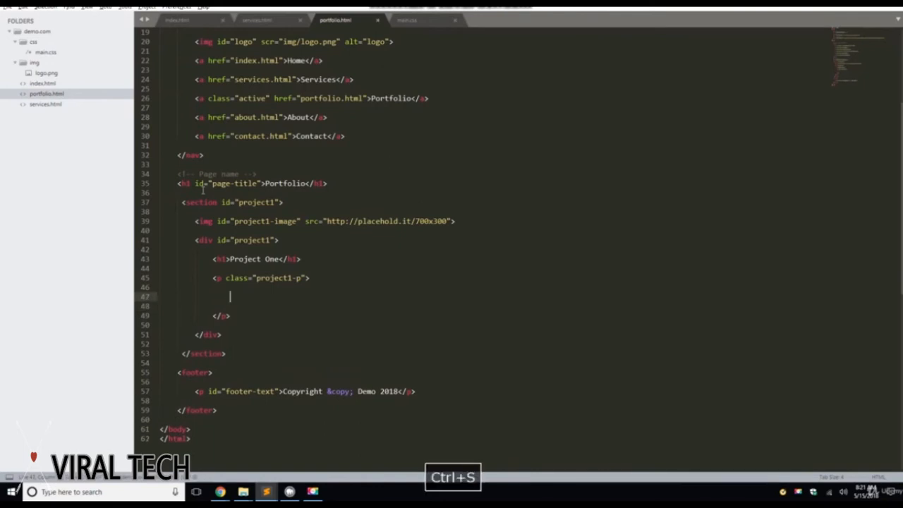
click(256, 20)
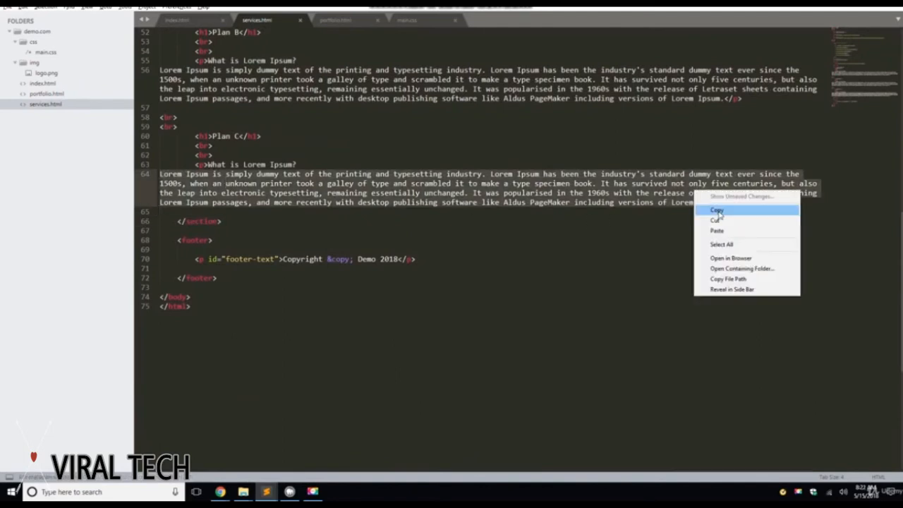
Step: Paste services.html's lorem ipsum into project1-p and add a project1-button View Project link
click(716, 209)
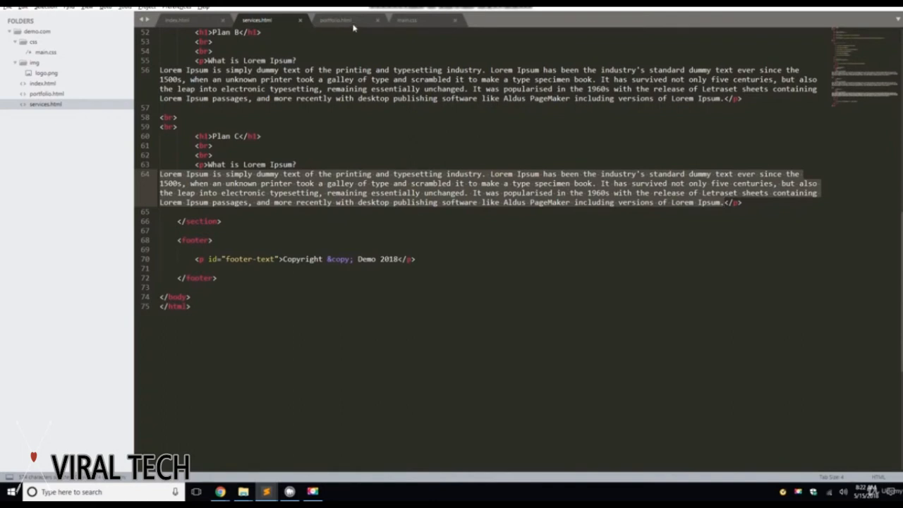
click(335, 20)
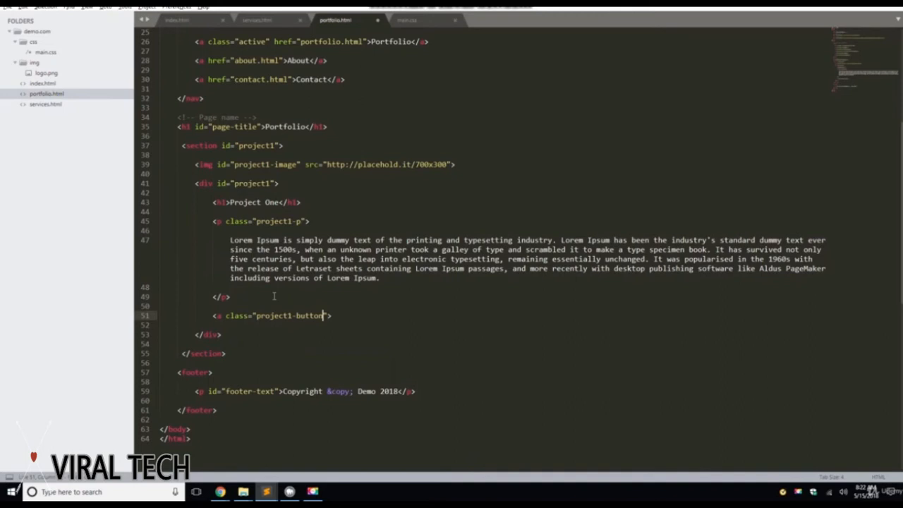
text(href="#)
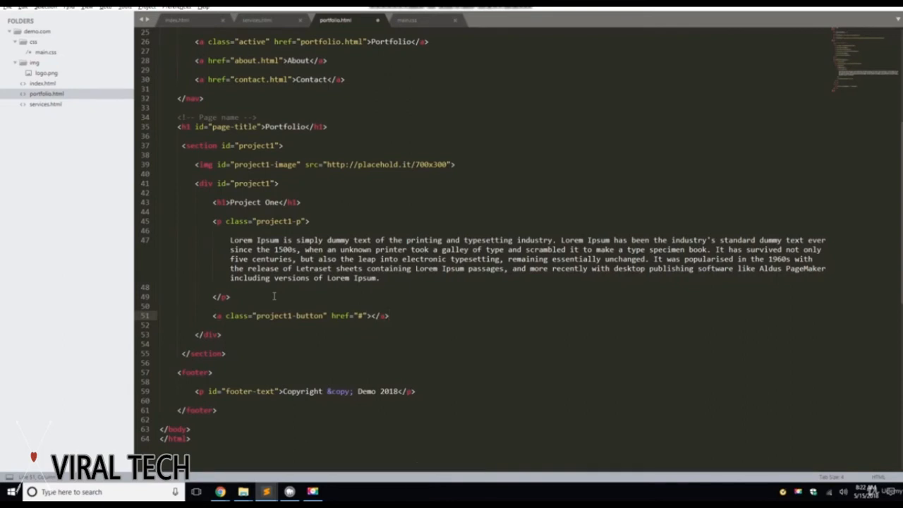
text(View Project)
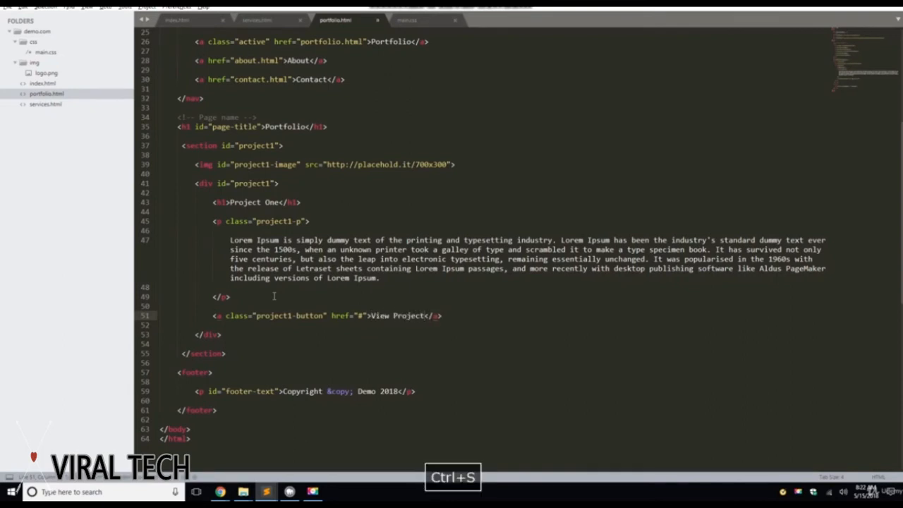
right_click(274, 297)
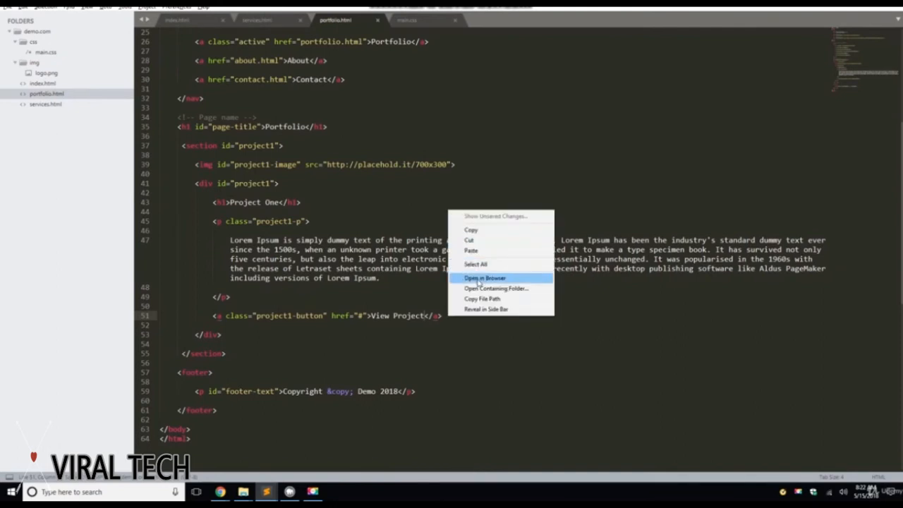
Step: Open portfolio.html in Chrome showing the placeholder image, Project One, lorem text and link
click(485, 277)
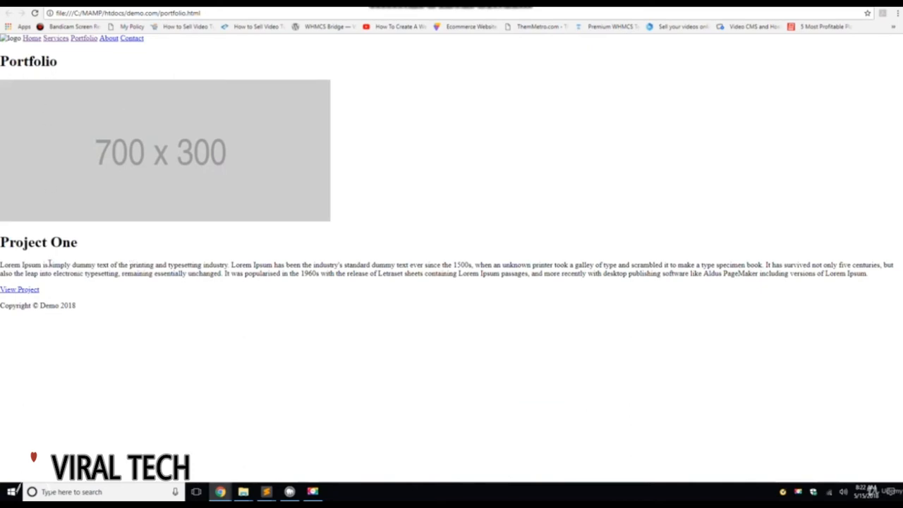
mouse_move(221, 247)
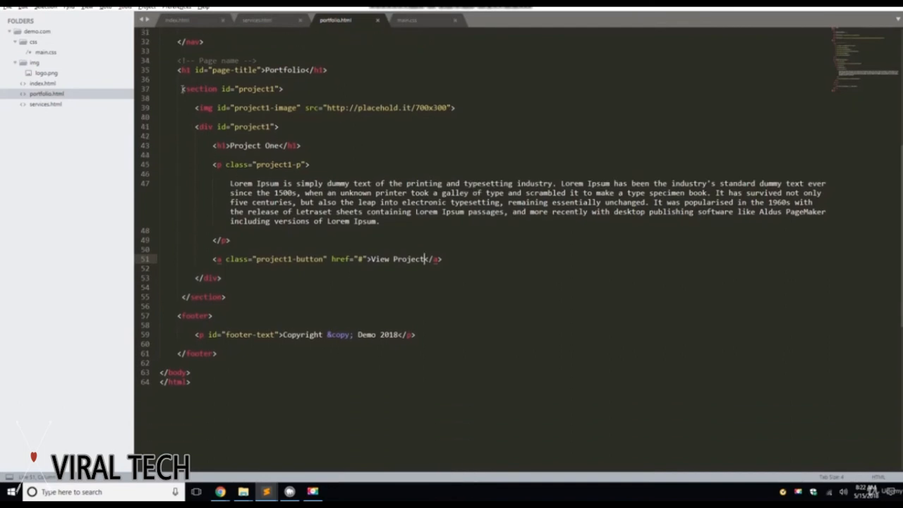
Step: Paste two copies of the project1 section, renumber ids and classes from project2, and save
key(ctrl+c)
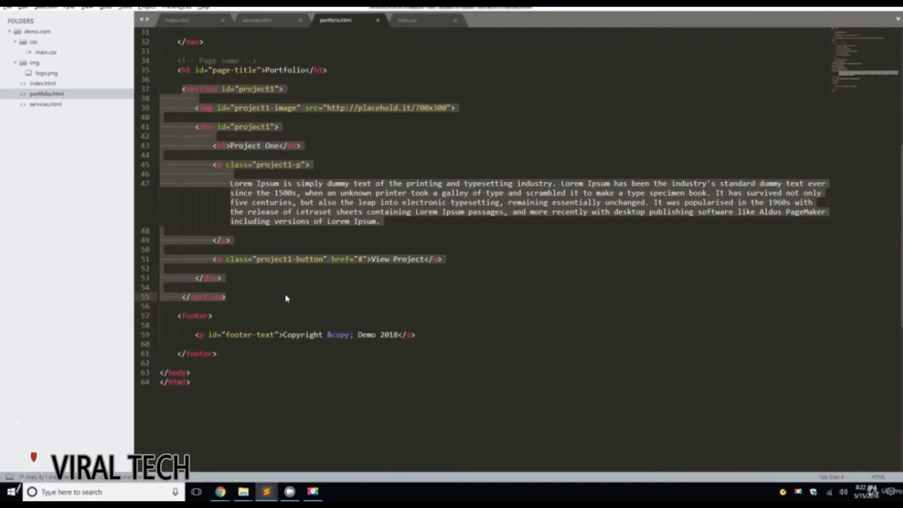
key(Right)
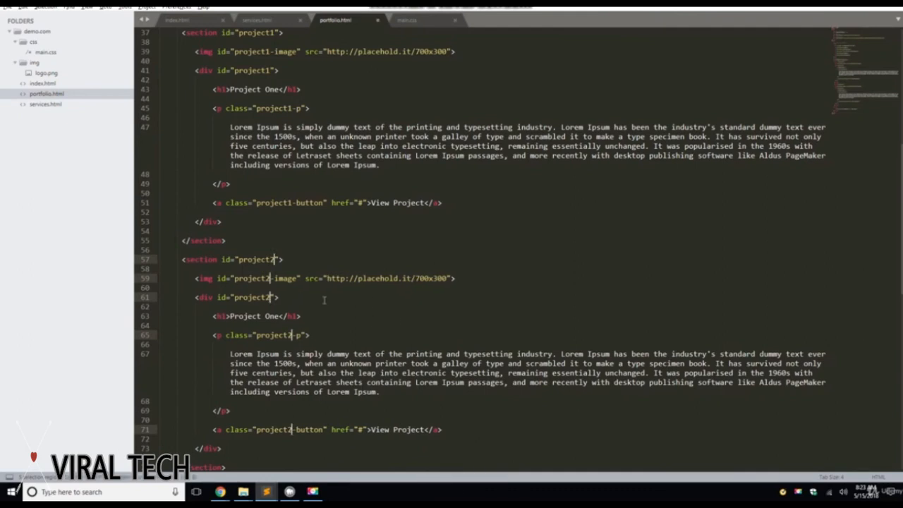
mouse_move(553, 274)
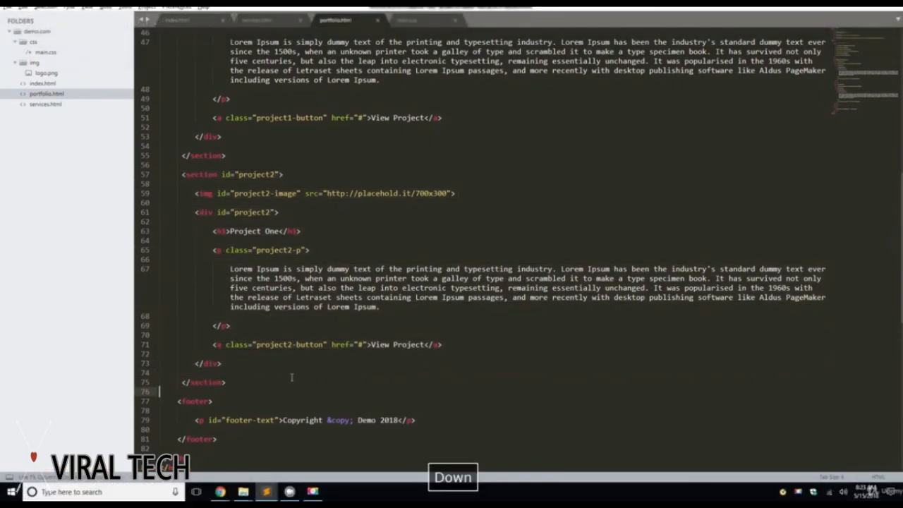
key(enter)
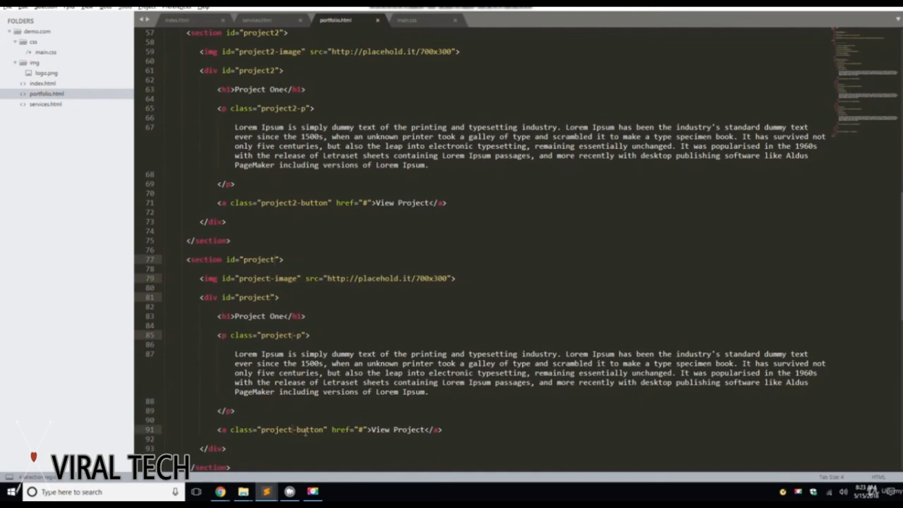
key(ctrl+s)
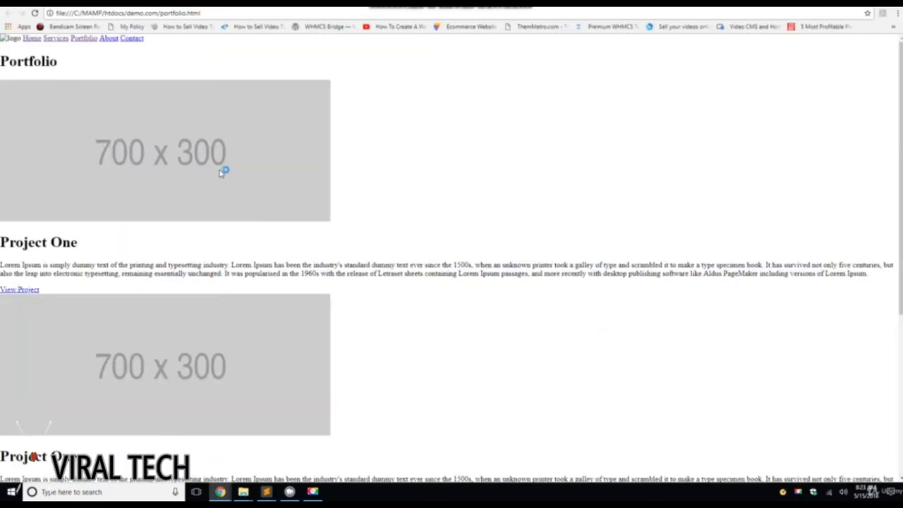
mouse_move(115, 121)
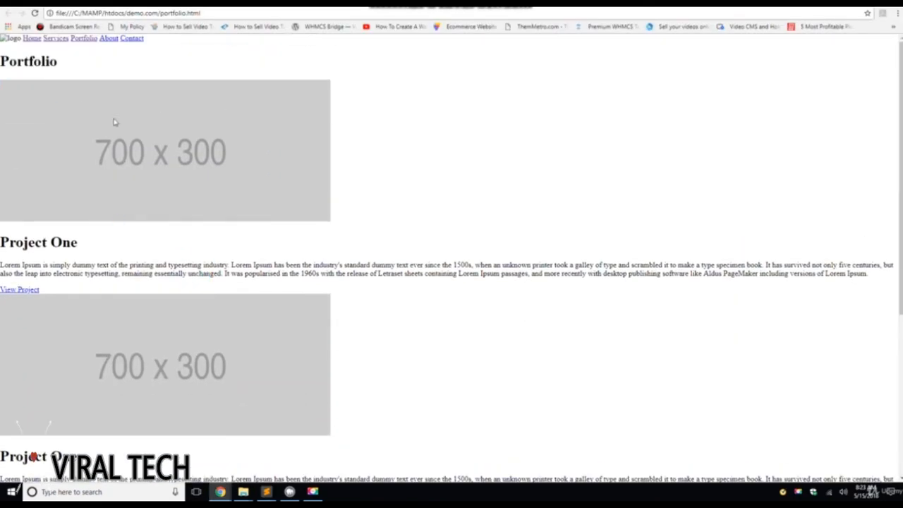
Step: Scroll down through the repeated project sections and placeholder images in Chrome
scroll(down, 3)
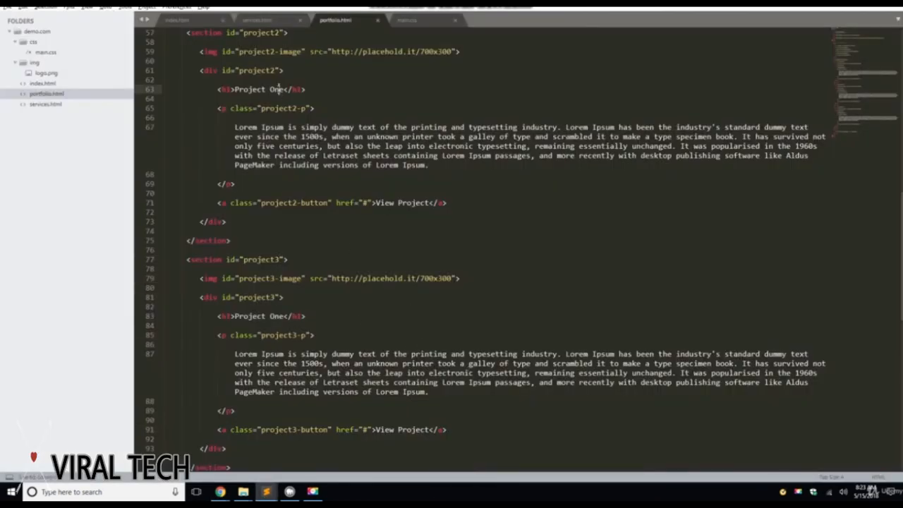
Step: Save the Project Two and Project Three heading edits and open portfolio.html in Chrome
key(ctrl+s)
text(Thre)
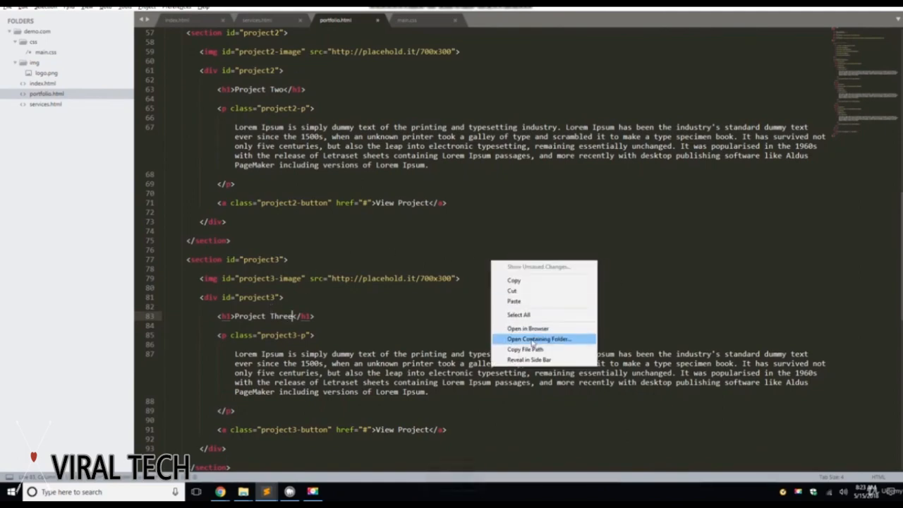
click(528, 328)
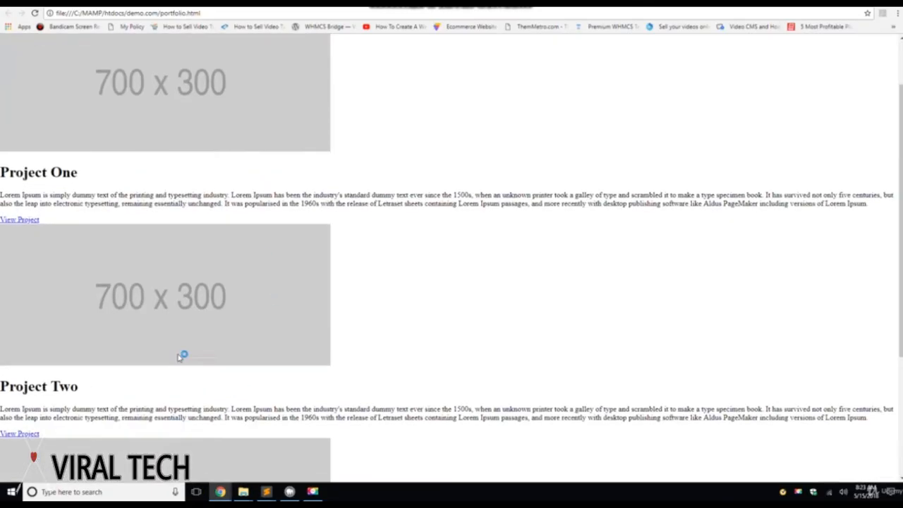
scroll(up, 3)
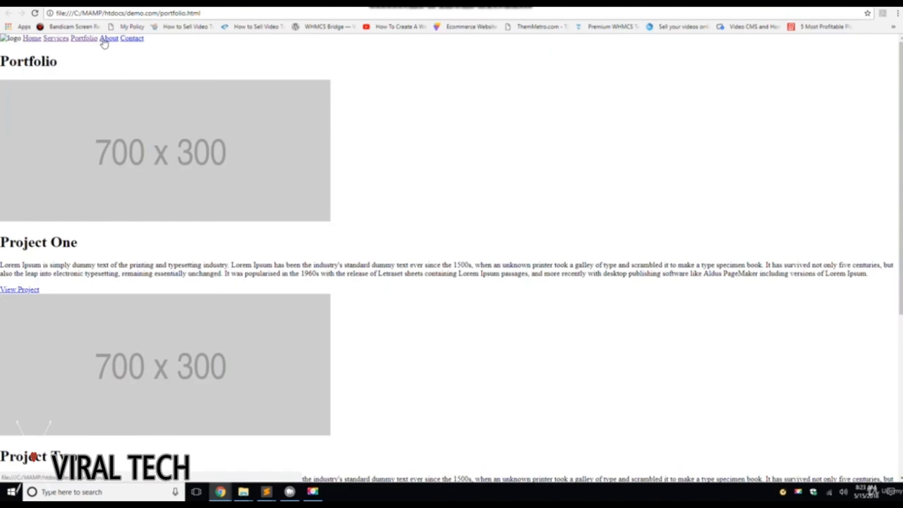
mouse_move(81, 39)
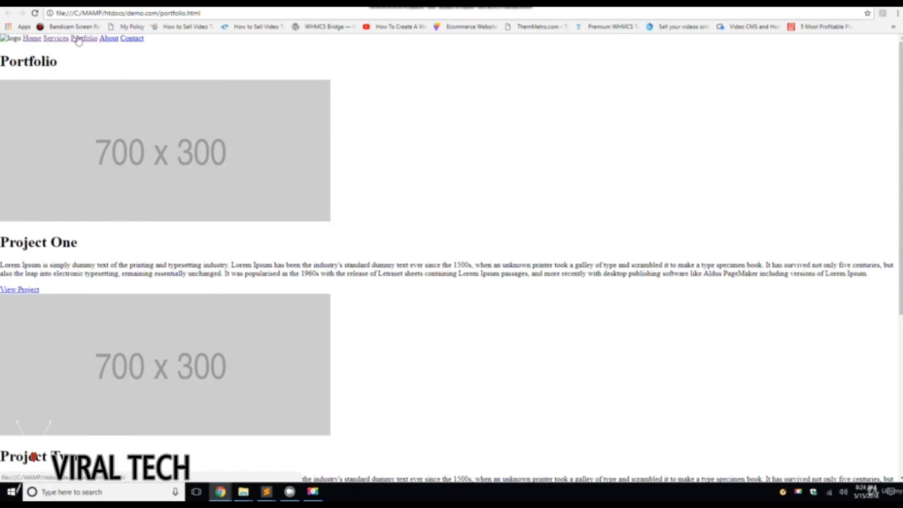
mouse_move(611, 359)
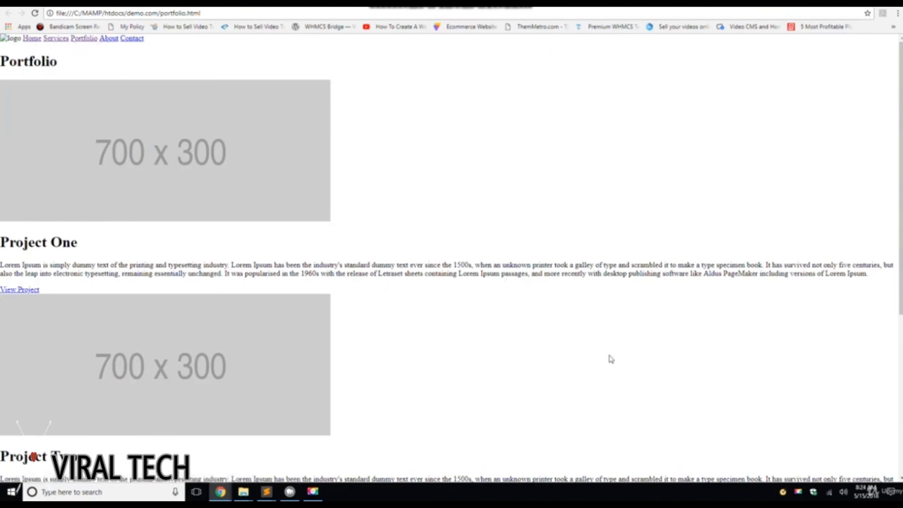